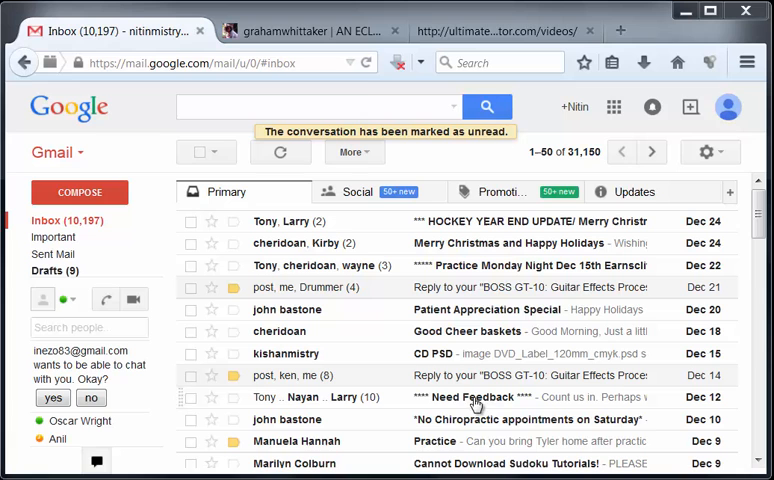
mouse_move(474, 376)
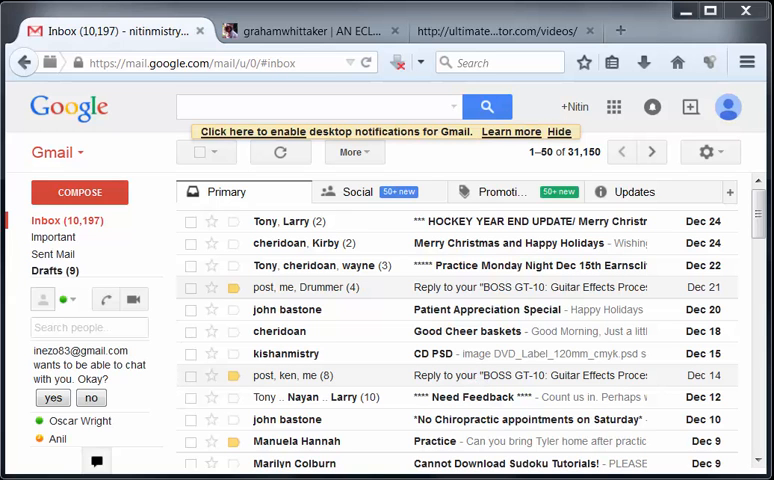
mouse_move(152, 204)
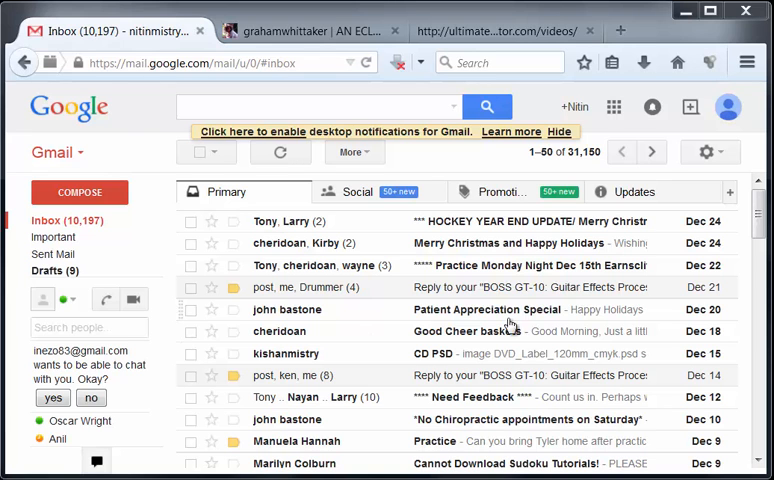
mouse_move(236, 328)
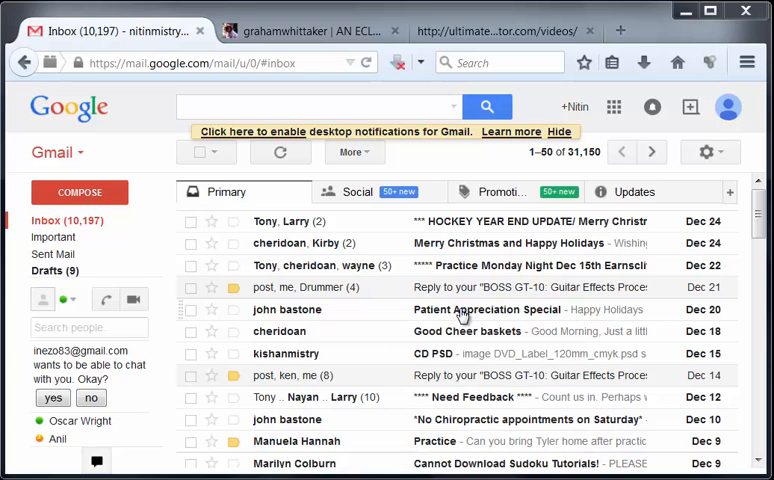
mouse_move(452, 316)
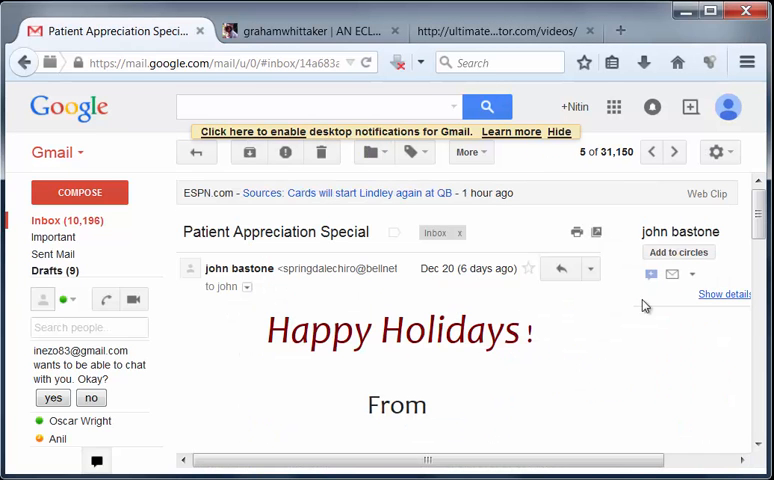
Read down the Patient Appreciation Special email to its referral discount offer.
scroll("down", 3)
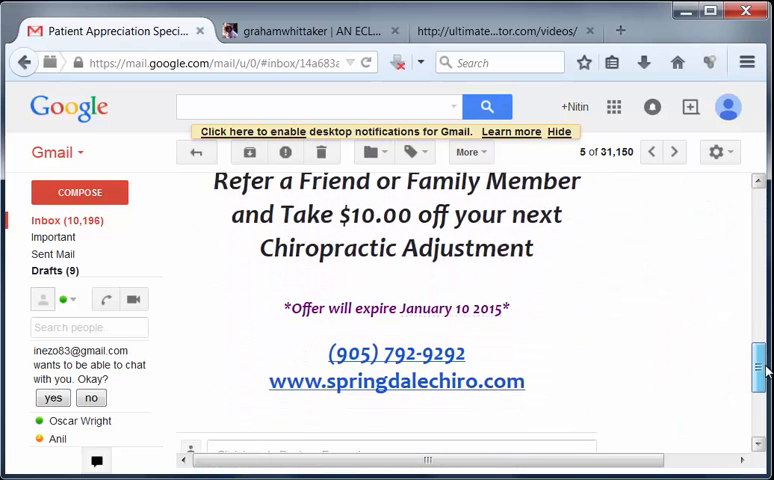
scroll("down", 3)
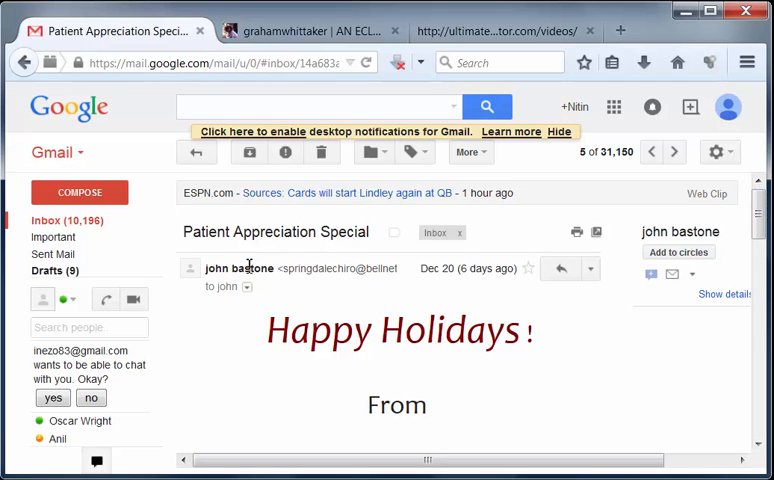
mouse_move(248, 288)
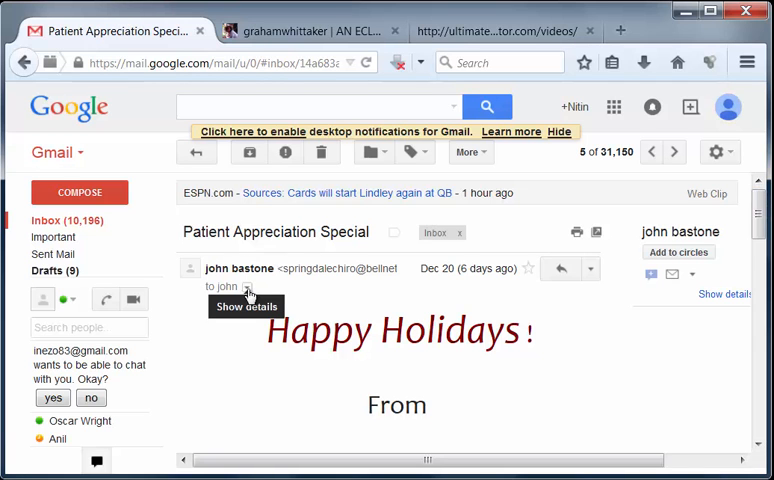
Show the full sender details and copy the sender's email address.
left_click(248, 294)
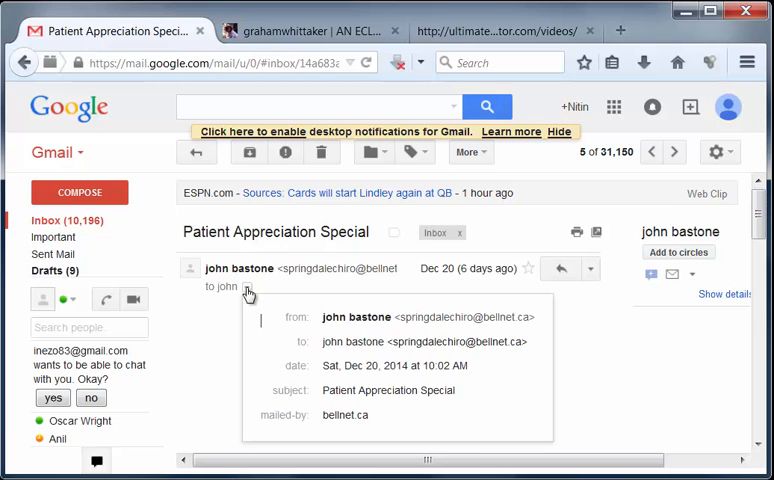
mouse_move(400, 332)
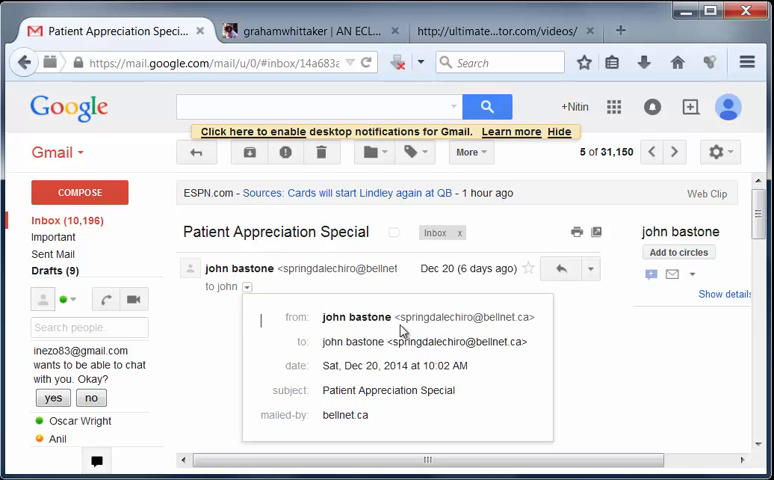
double_click(420, 316)
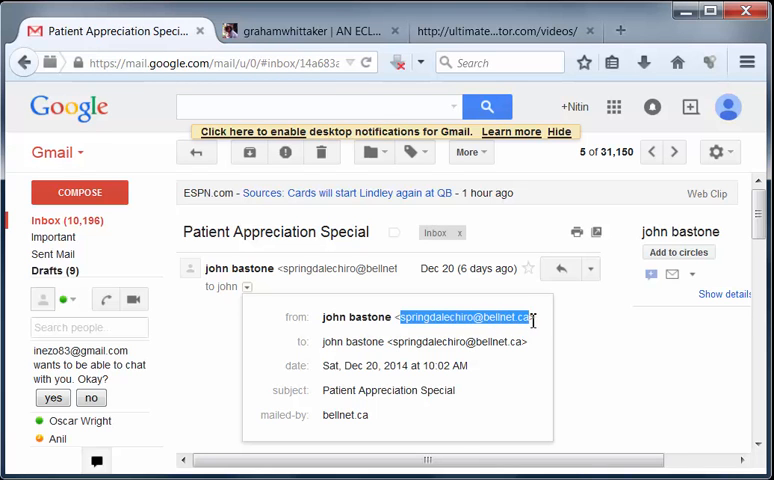
right_click(530, 320)
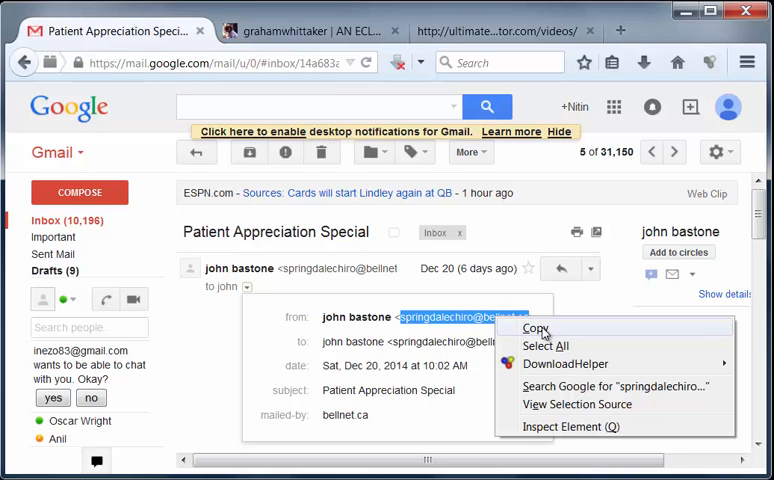
left_click(534, 328)
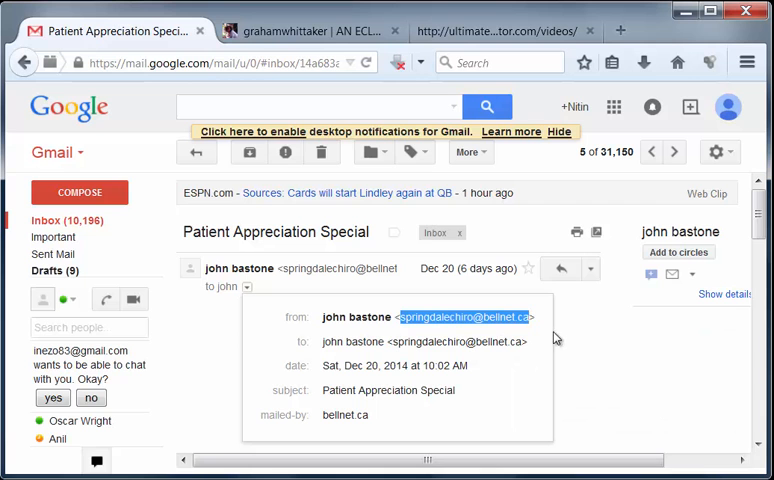
Go to Gmail Settings and the Filters list, down to the new-filter option.
left_click(716, 152)
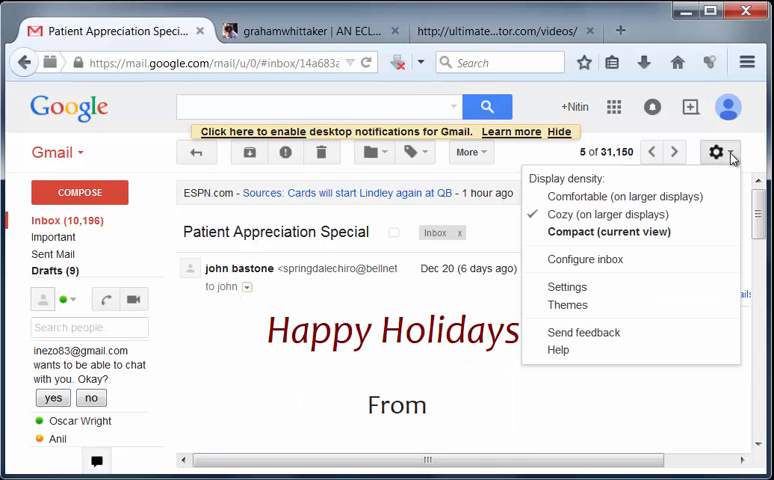
mouse_move(568, 288)
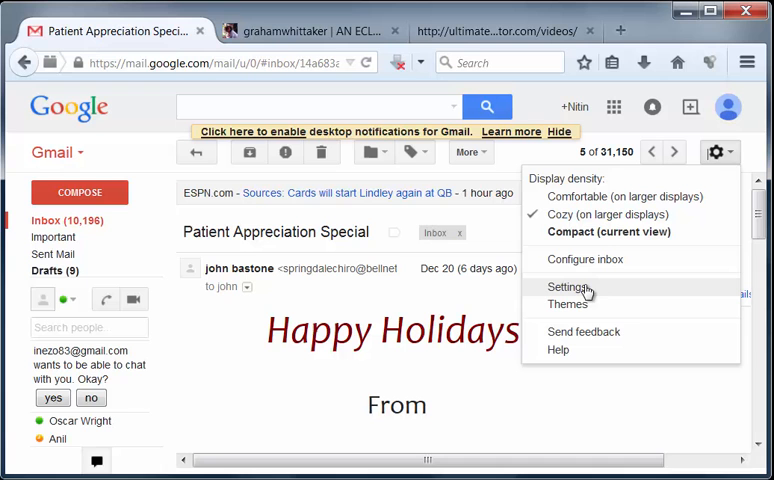
mouse_move(616, 288)
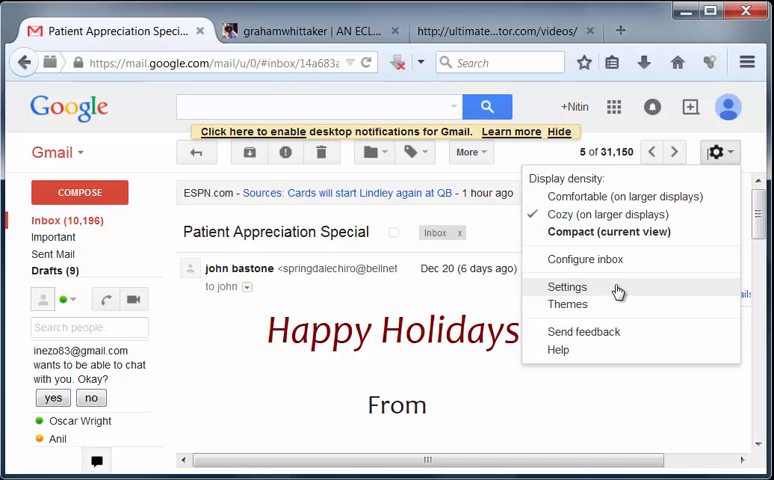
left_click(568, 288)
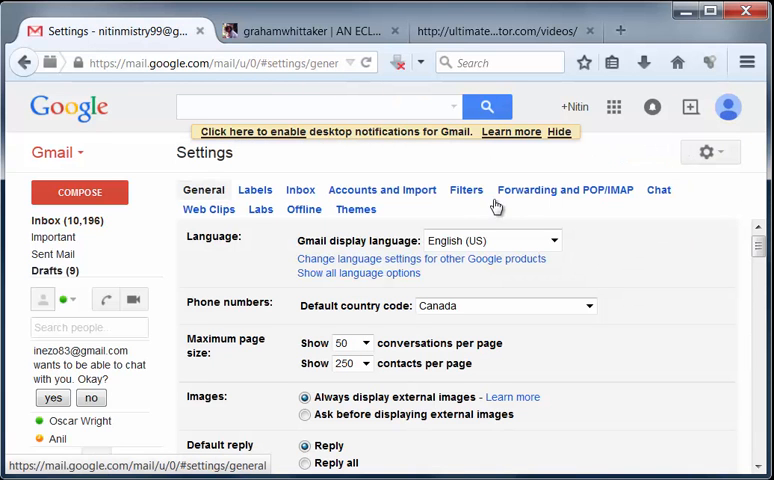
left_click(466, 190)
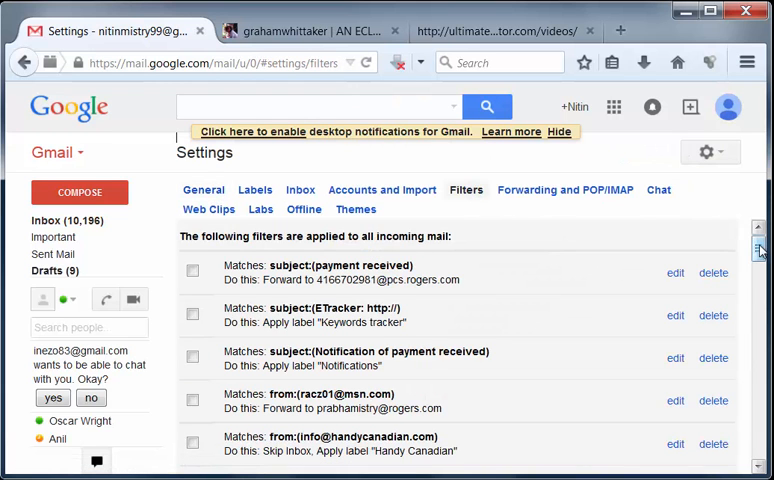
scroll("down", 3)
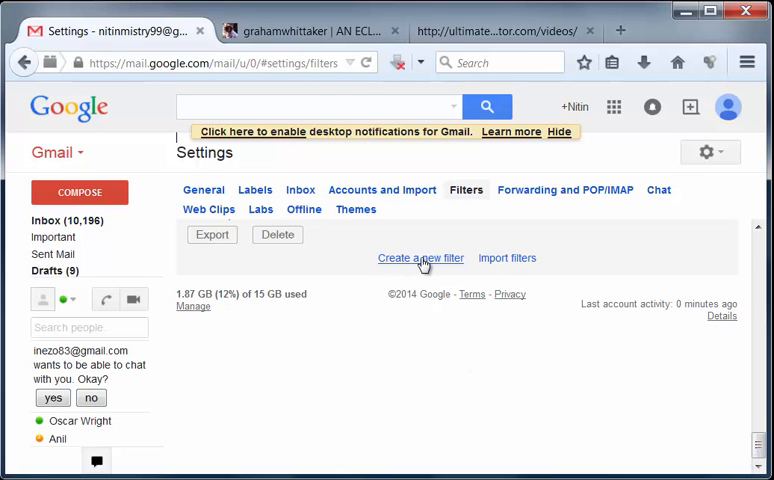
left_click(420, 258)
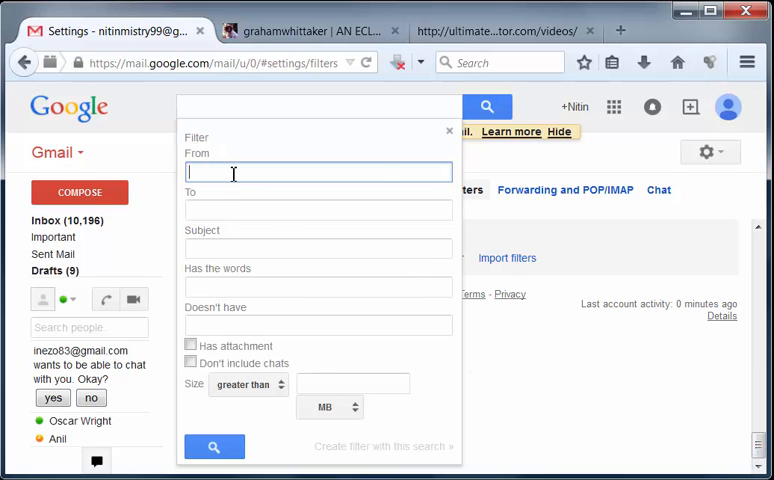
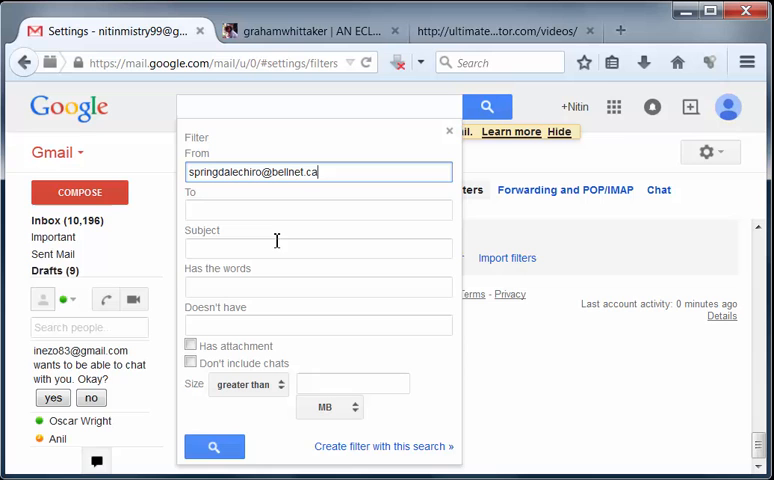
mouse_move(278, 246)
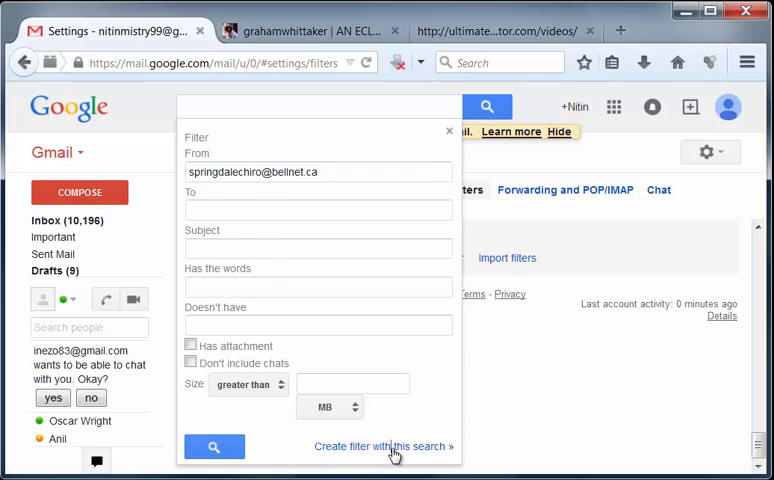
left_click(384, 446)
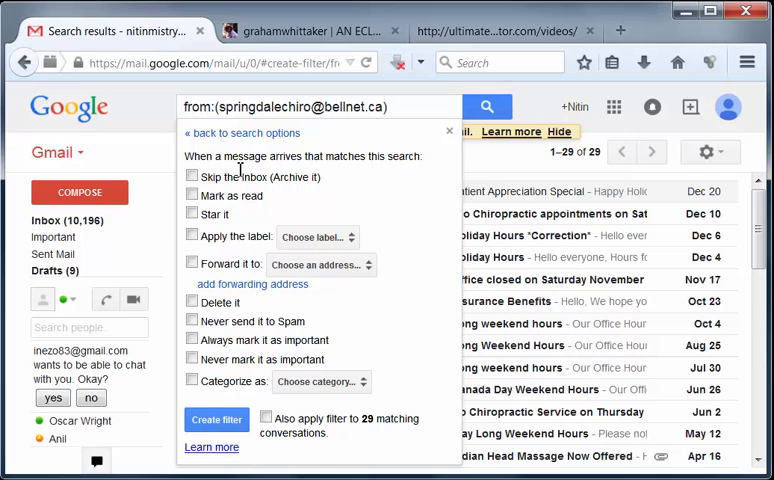
Set Skip the Inbox and Delete it, apply to the 29 matching conversations, and create the filter.
left_click(192, 176)
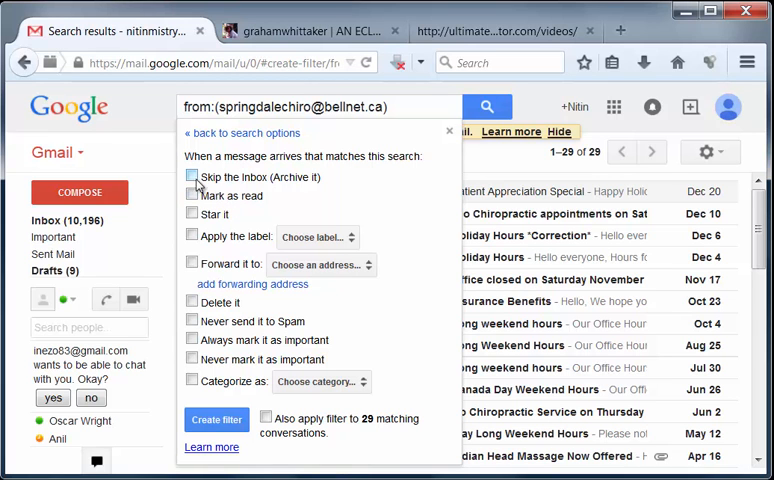
left_click(192, 176)
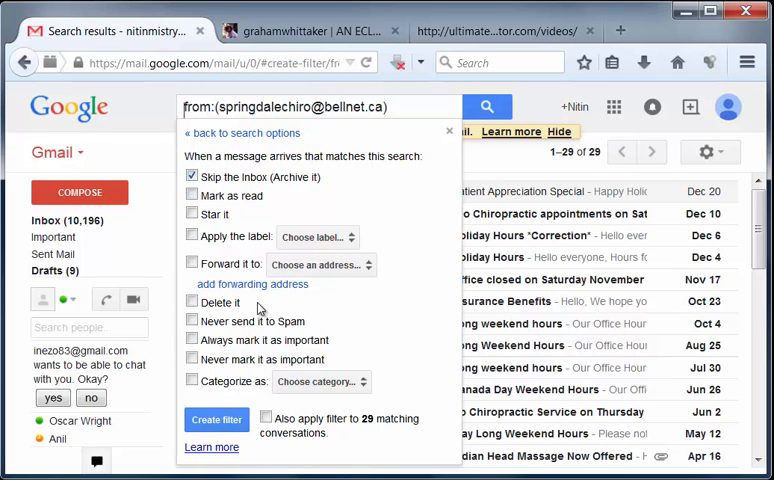
left_click(192, 302)
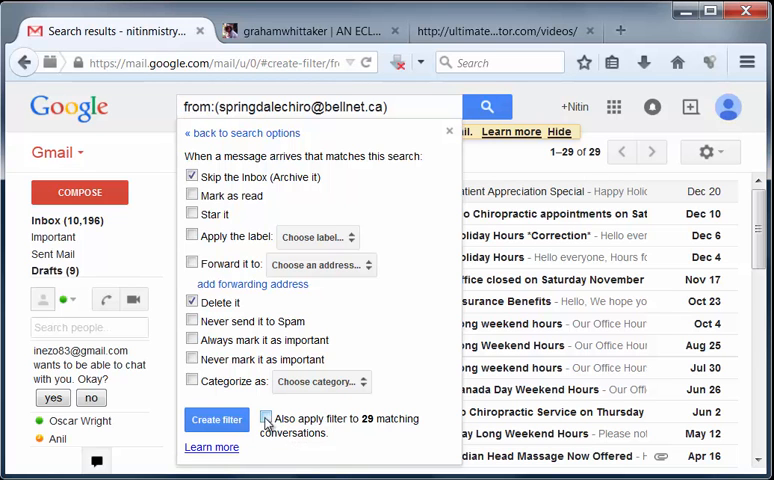
left_click(266, 418)
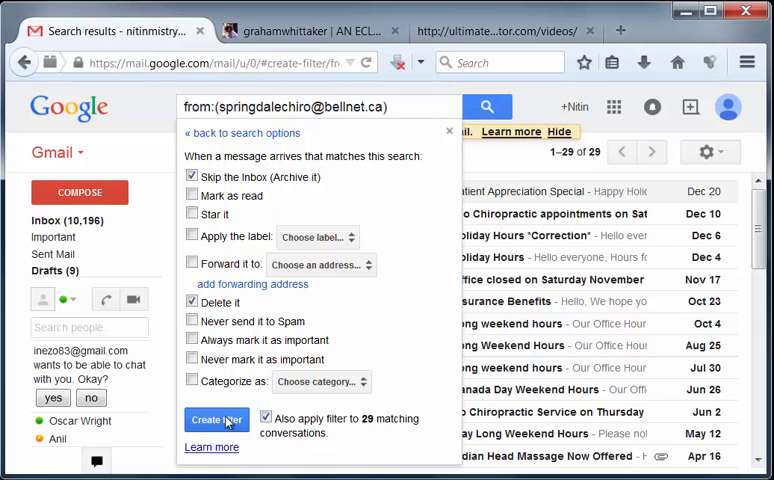
left_click(216, 420)
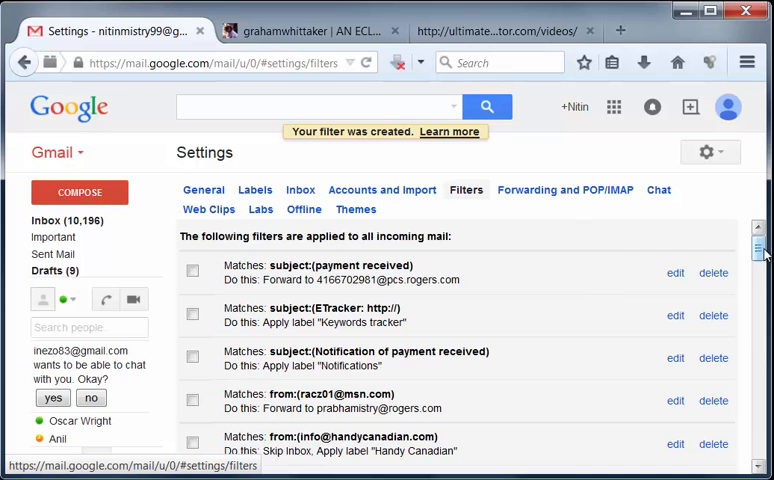
scroll("down", 3)
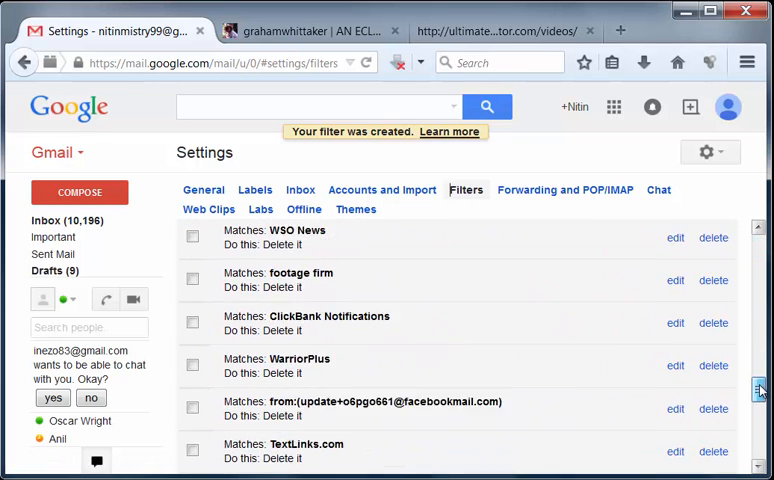
scroll("down", 3)
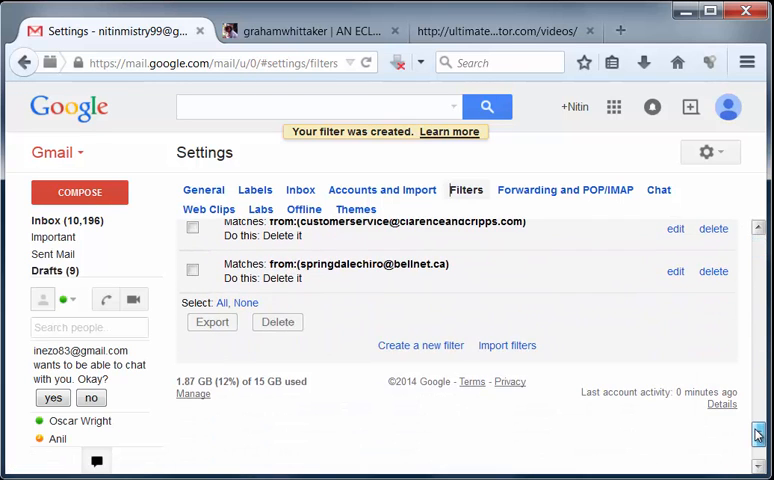
scroll("down", 3)
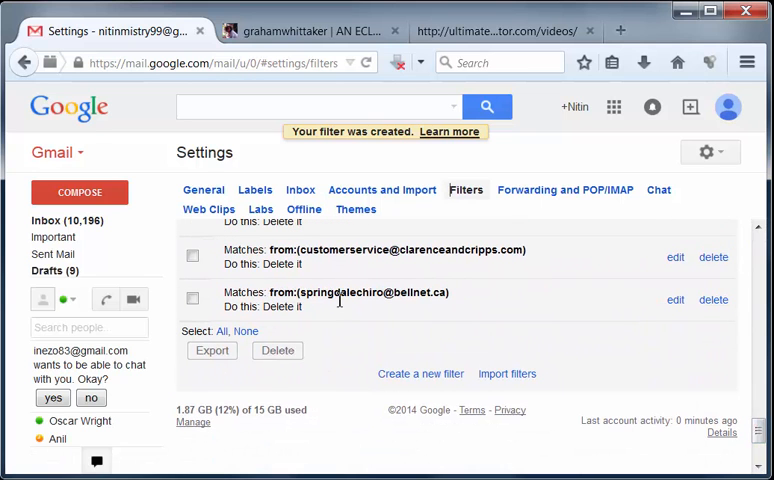
mouse_move(748, 436)
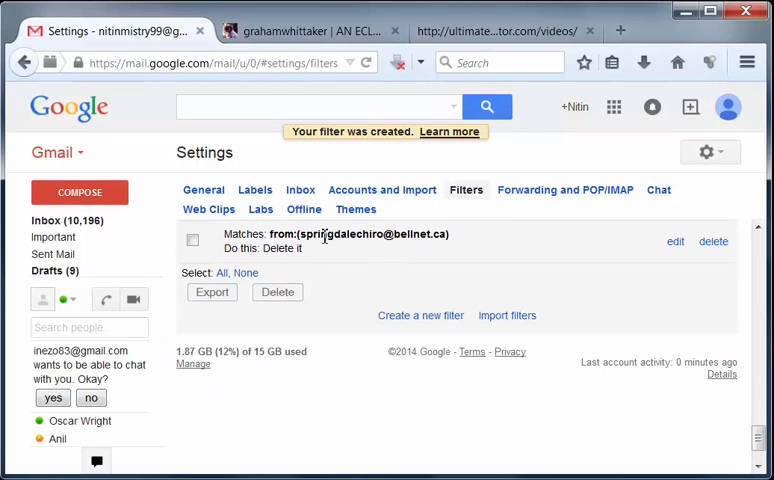
mouse_move(302, 262)
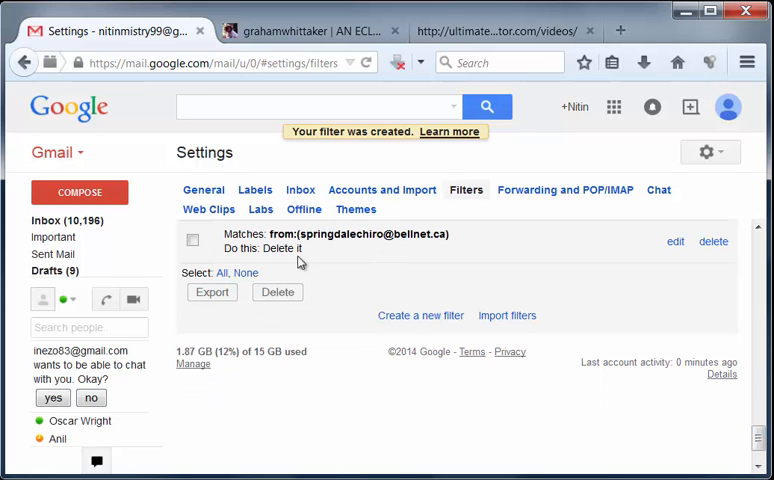
mouse_move(282, 252)
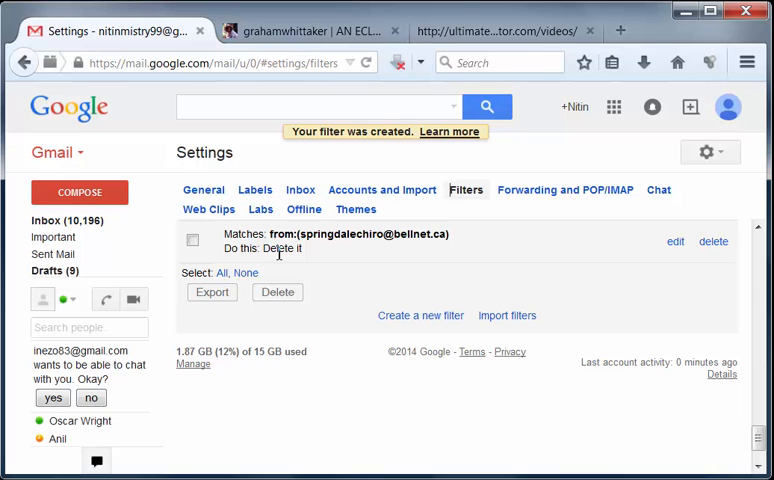
mouse_move(592, 288)
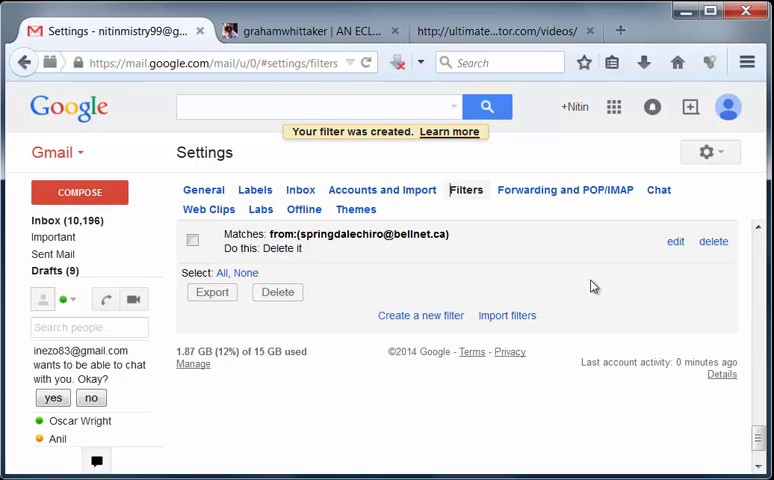
mouse_move(554, 428)
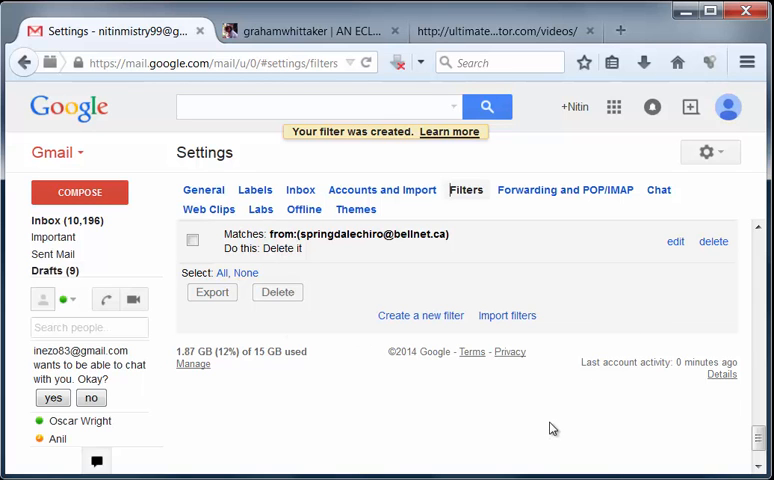